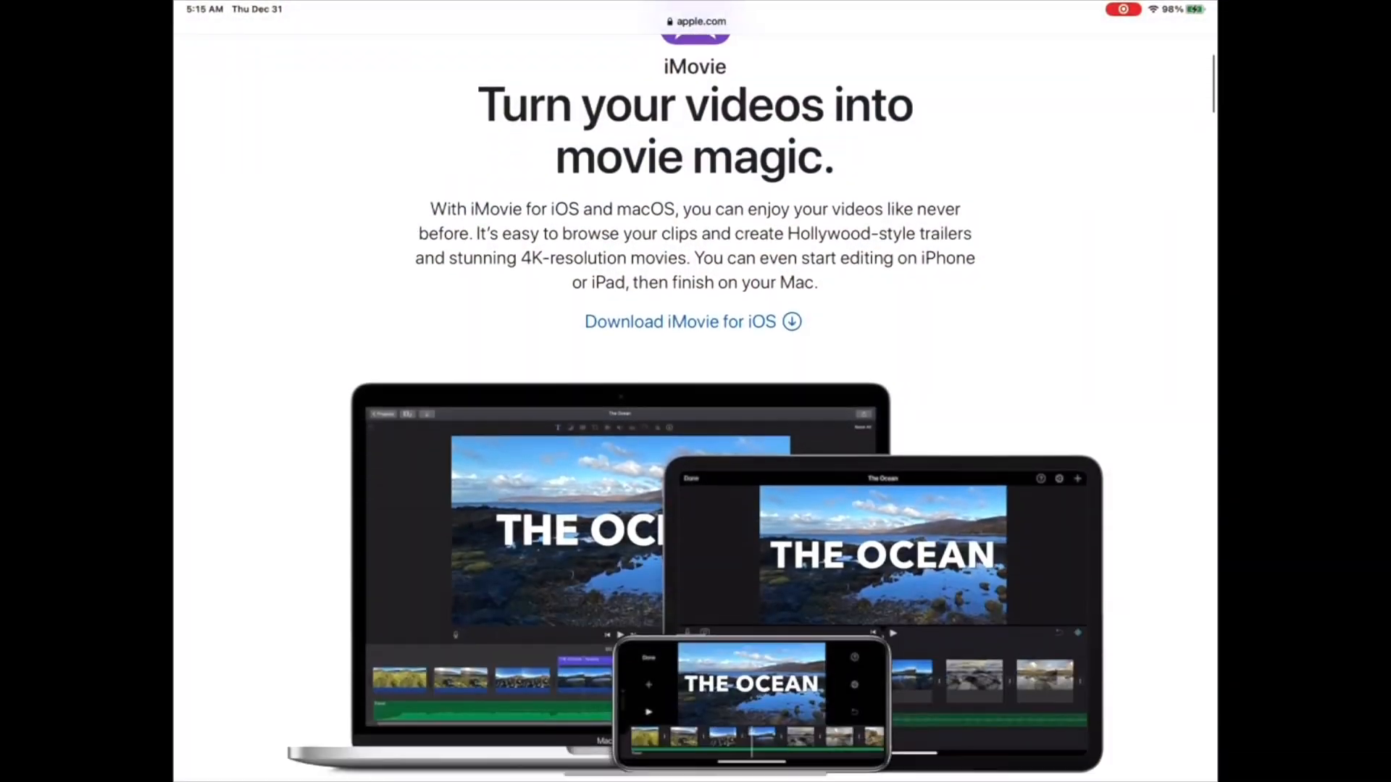
# Start editing the 'TITLE TEXT HERE' placeholder title over the keyboard clip
pyautogui.scroll(-3)
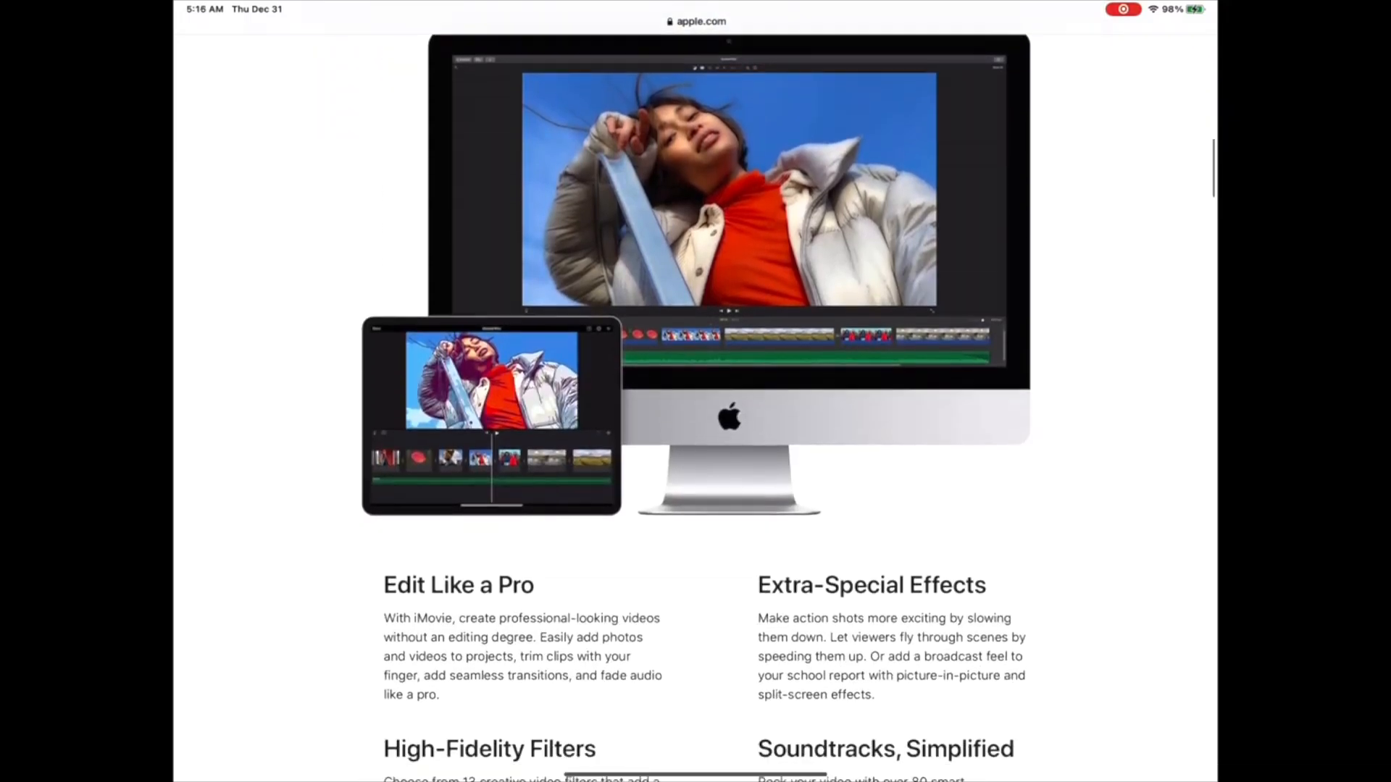
pyautogui.scroll(-3)
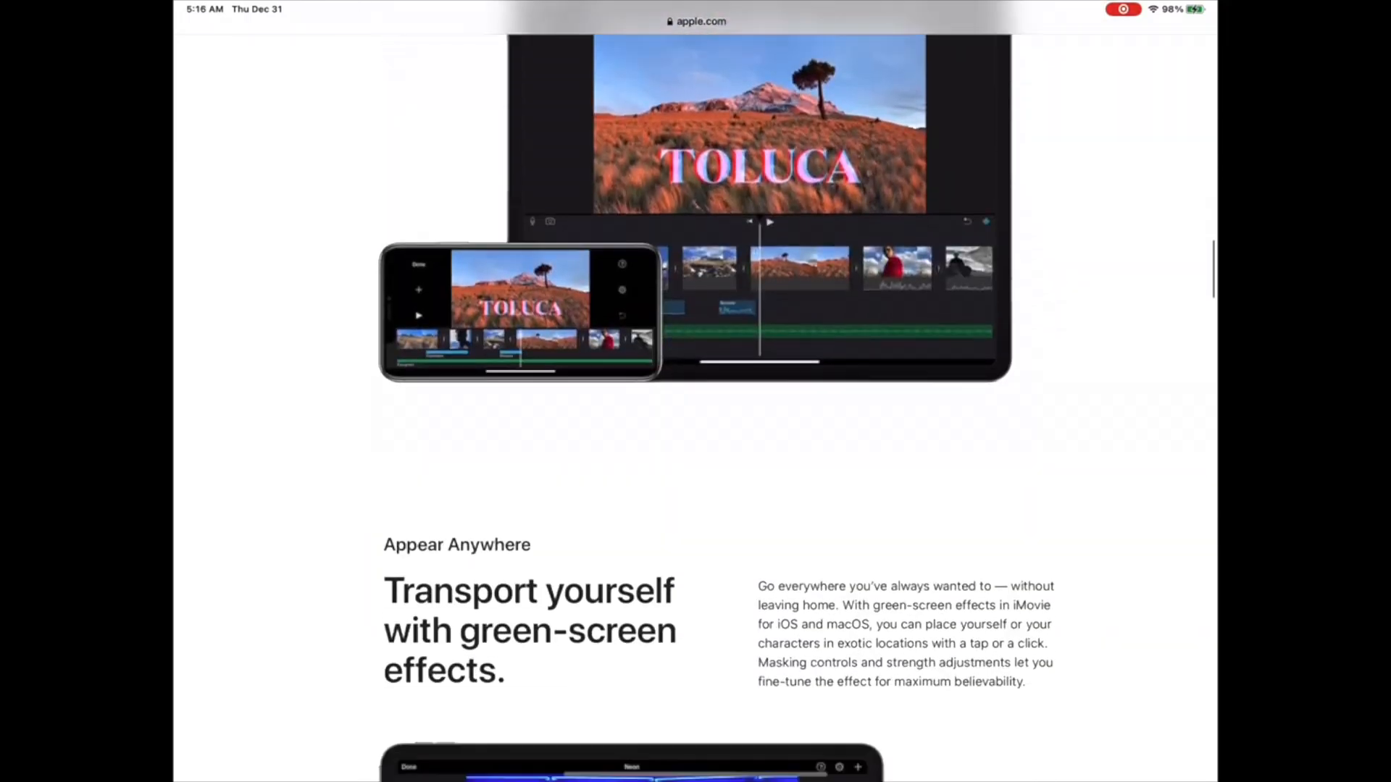
pyautogui.scroll(-3)
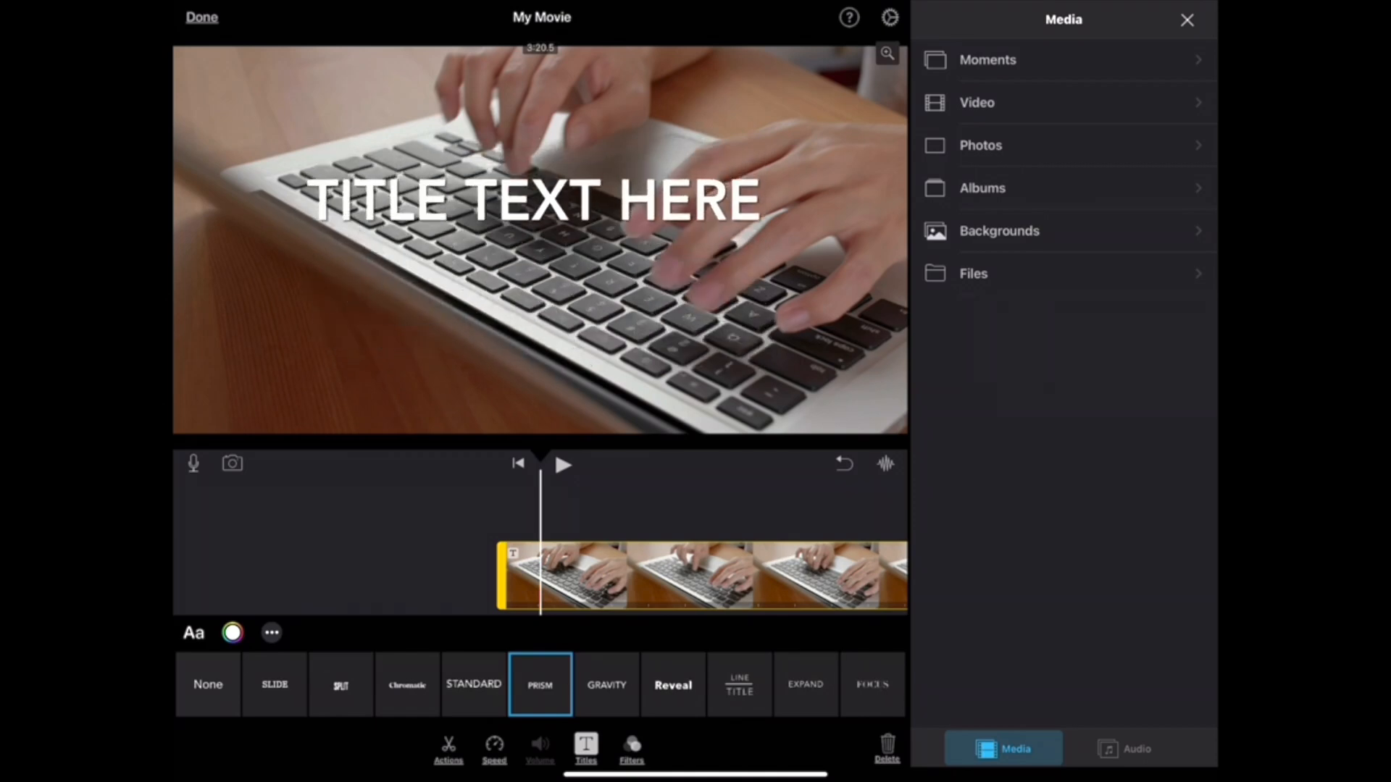
pyautogui.click(539, 199)
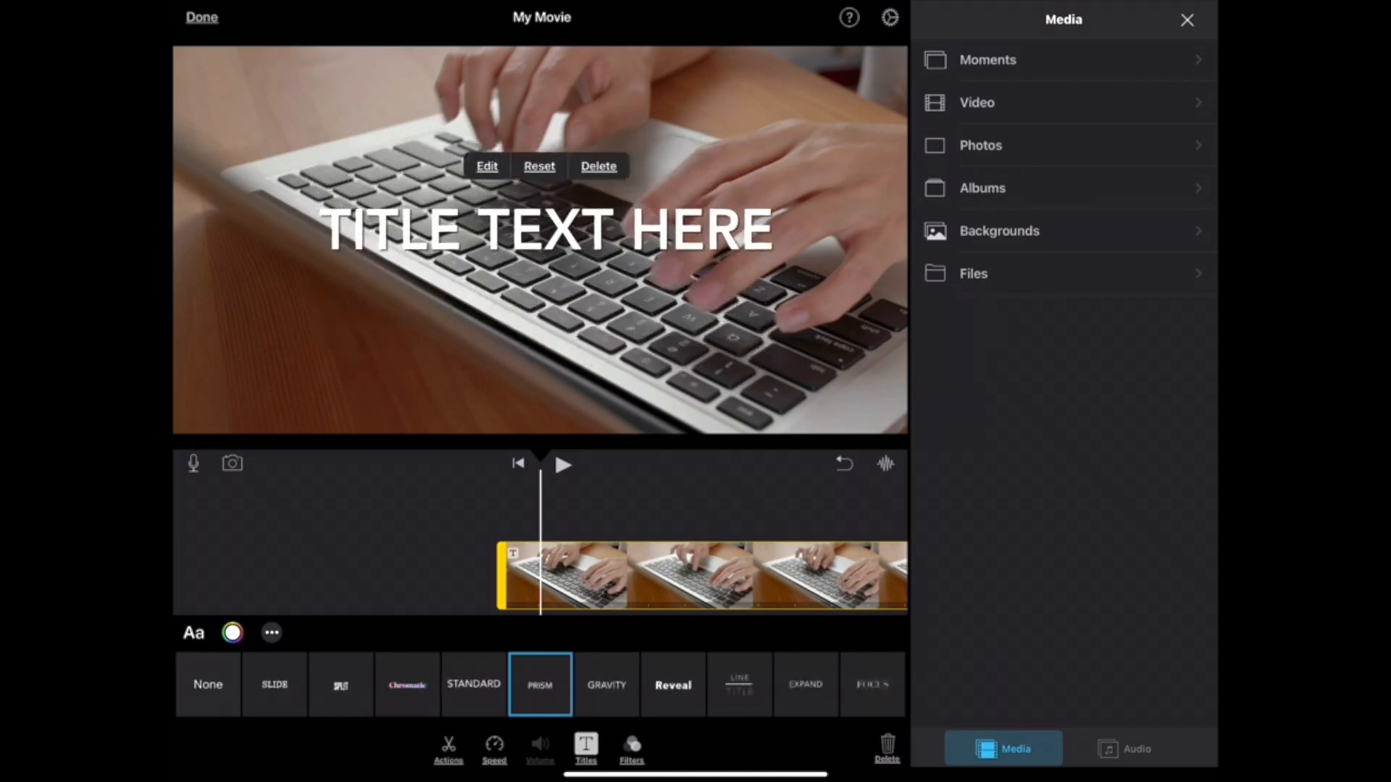
pyautogui.click(486, 166)
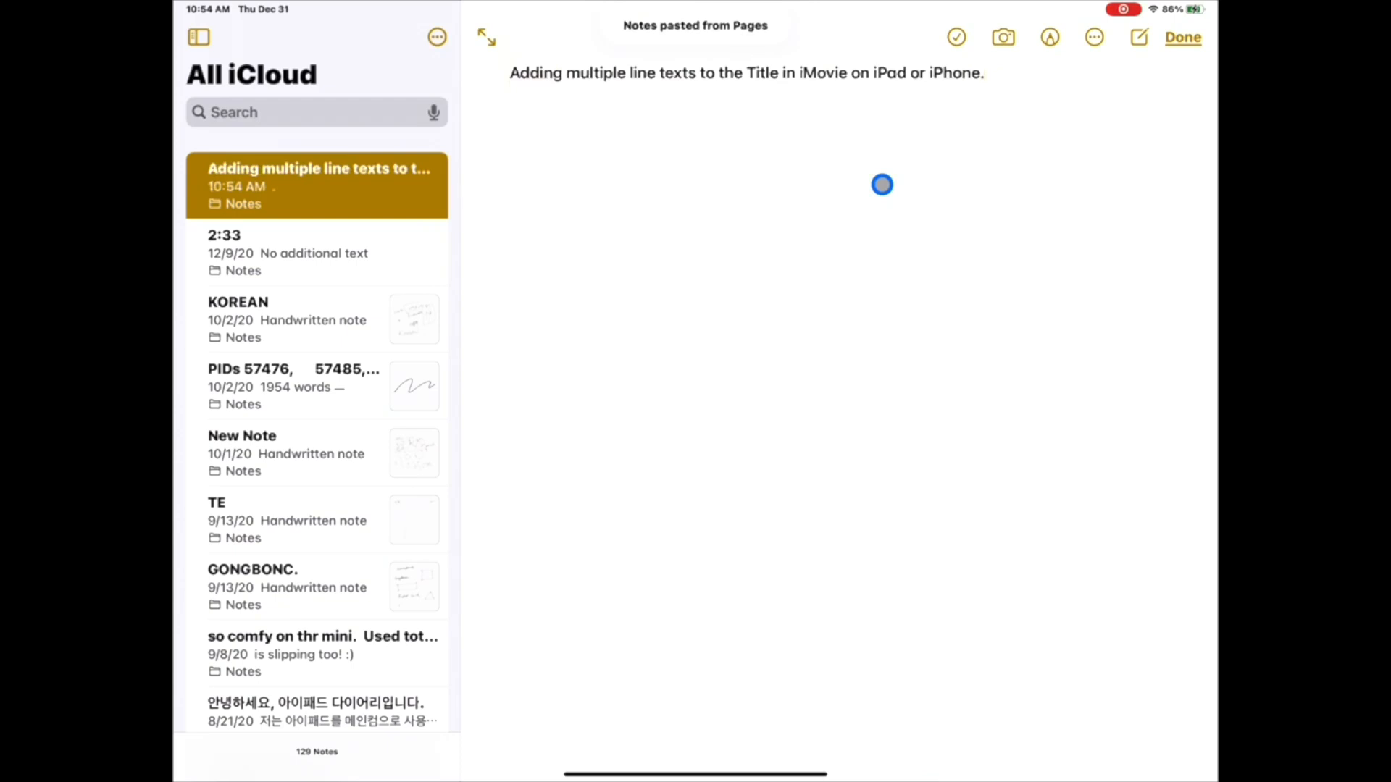
# Open the 'Adding multiple line texts…' note to review the pasted sentence
pyautogui.click(681, 73)
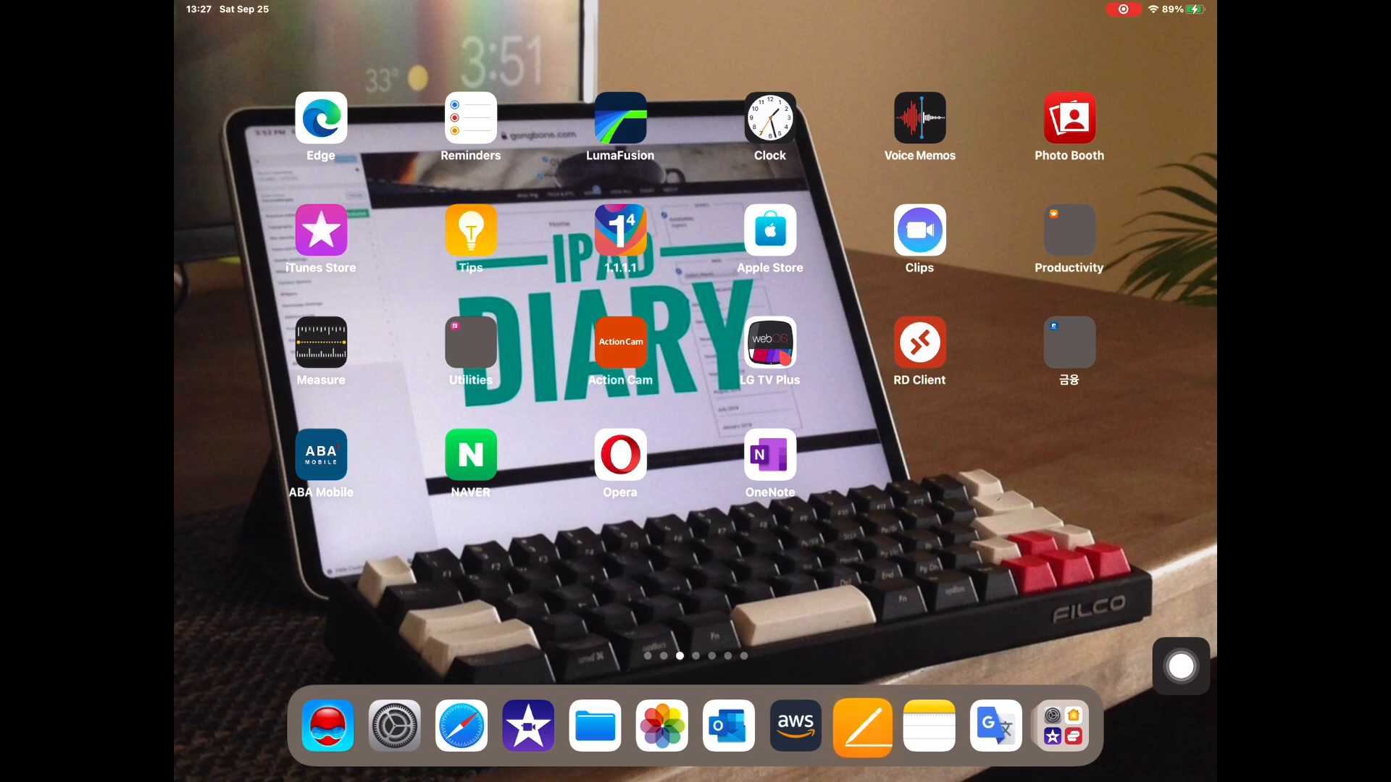
# Search Spotlight for 'pag' to launch Pages
pyautogui.scroll(-3)
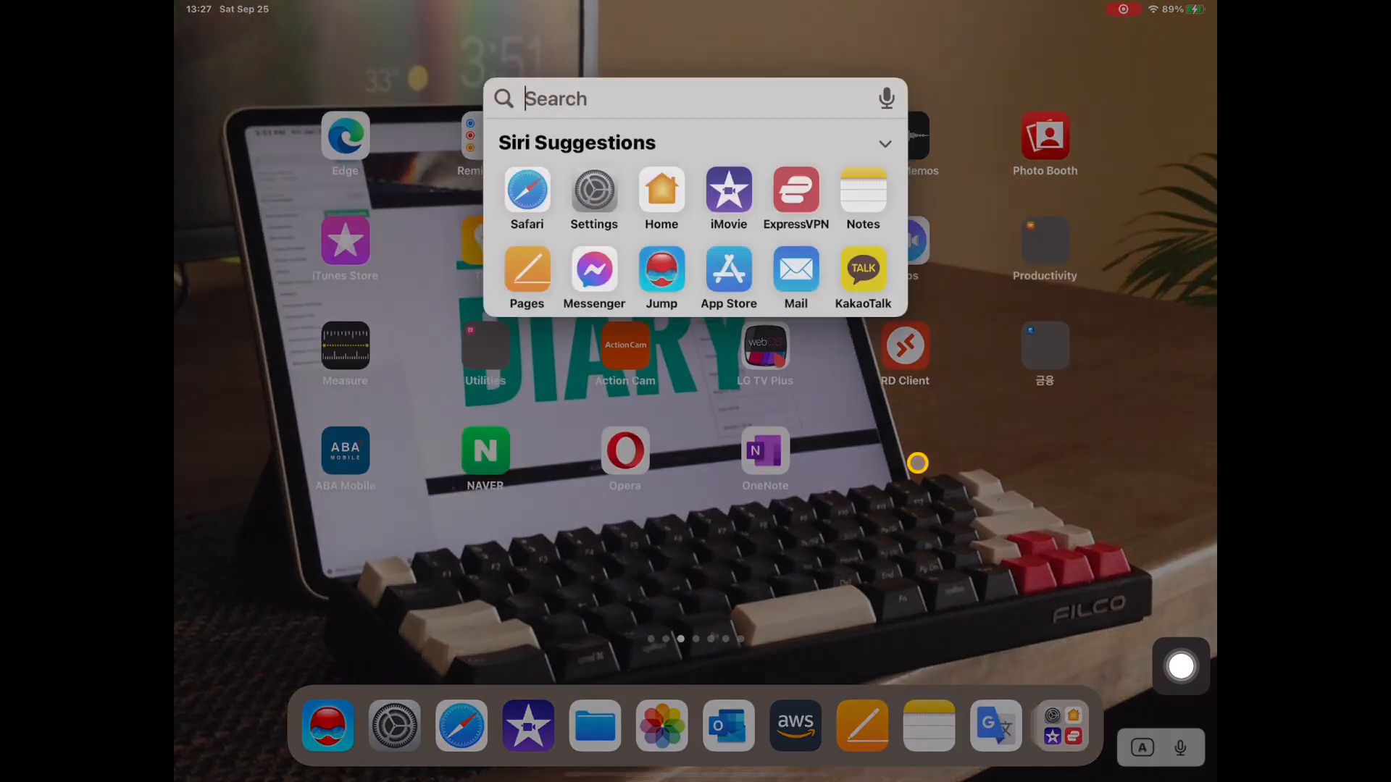
pyautogui.write('pag')
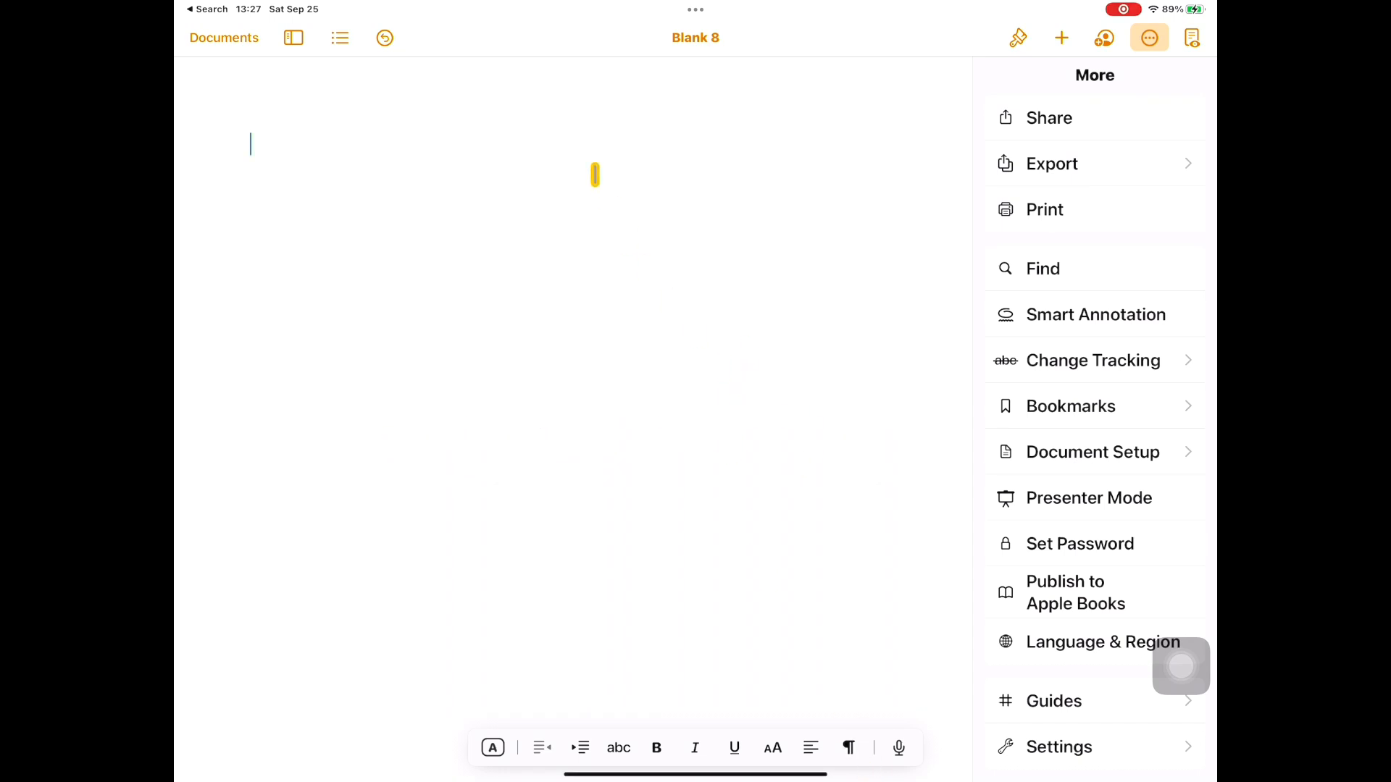
# Type 'How to put multiple line caption in iMovie on iPad OS15' into Blank 8
pyautogui.write('How to put m5')
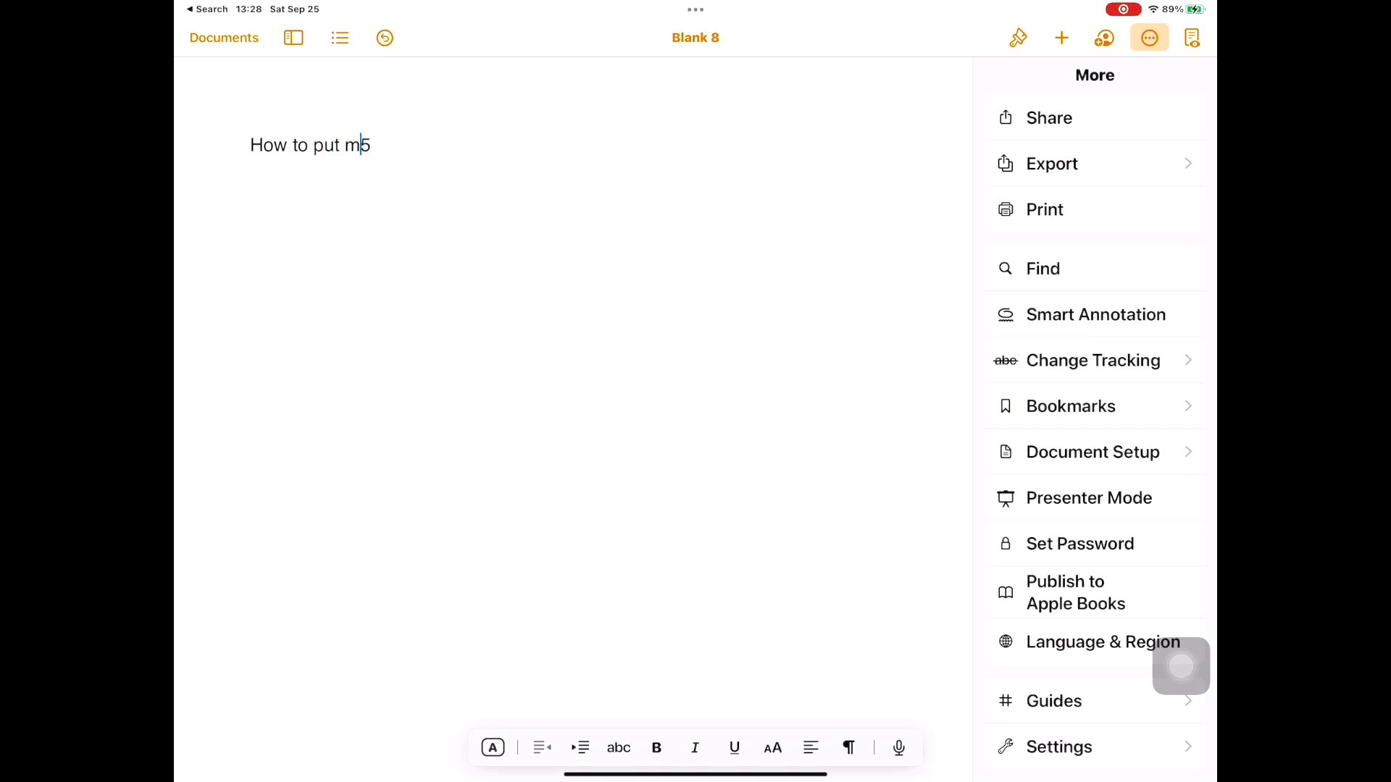
pyautogui.write('ultiple line')
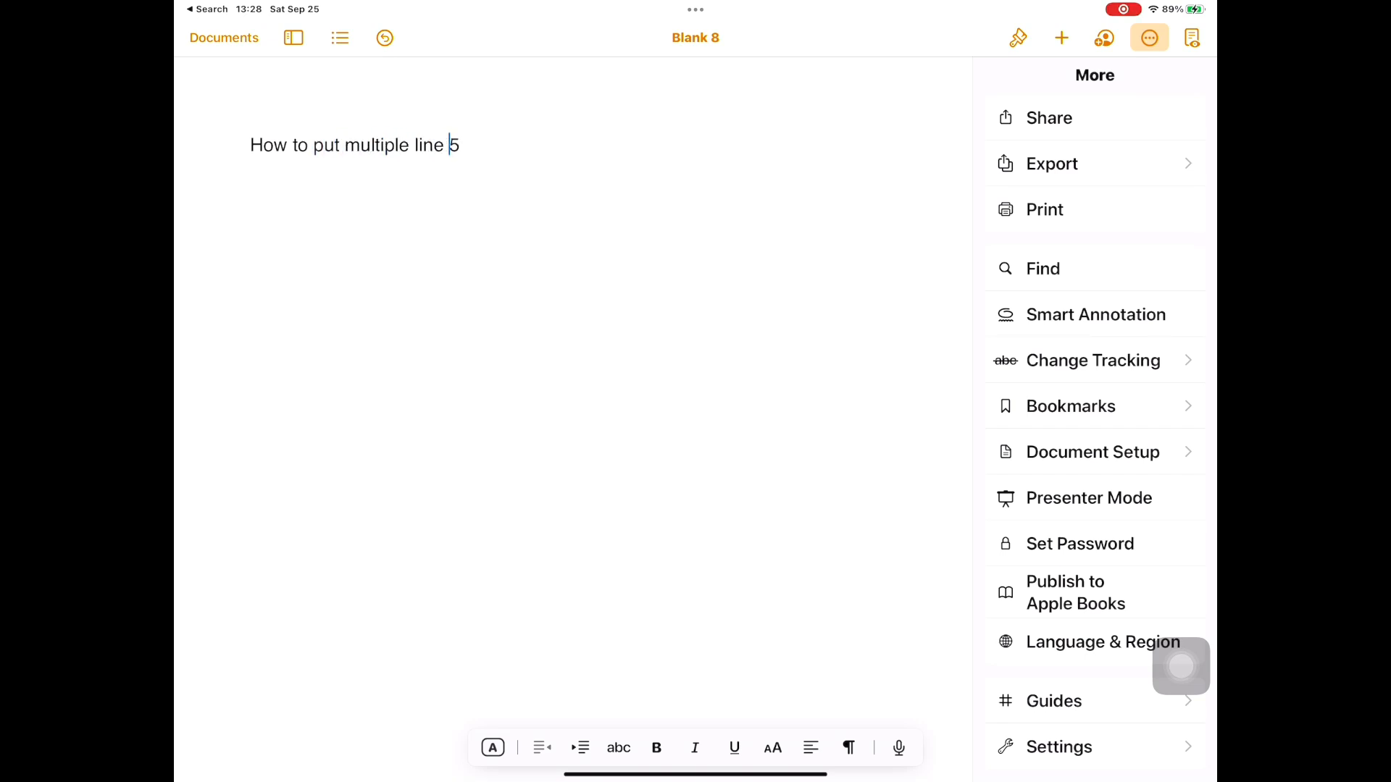
pyautogui.write('caption')
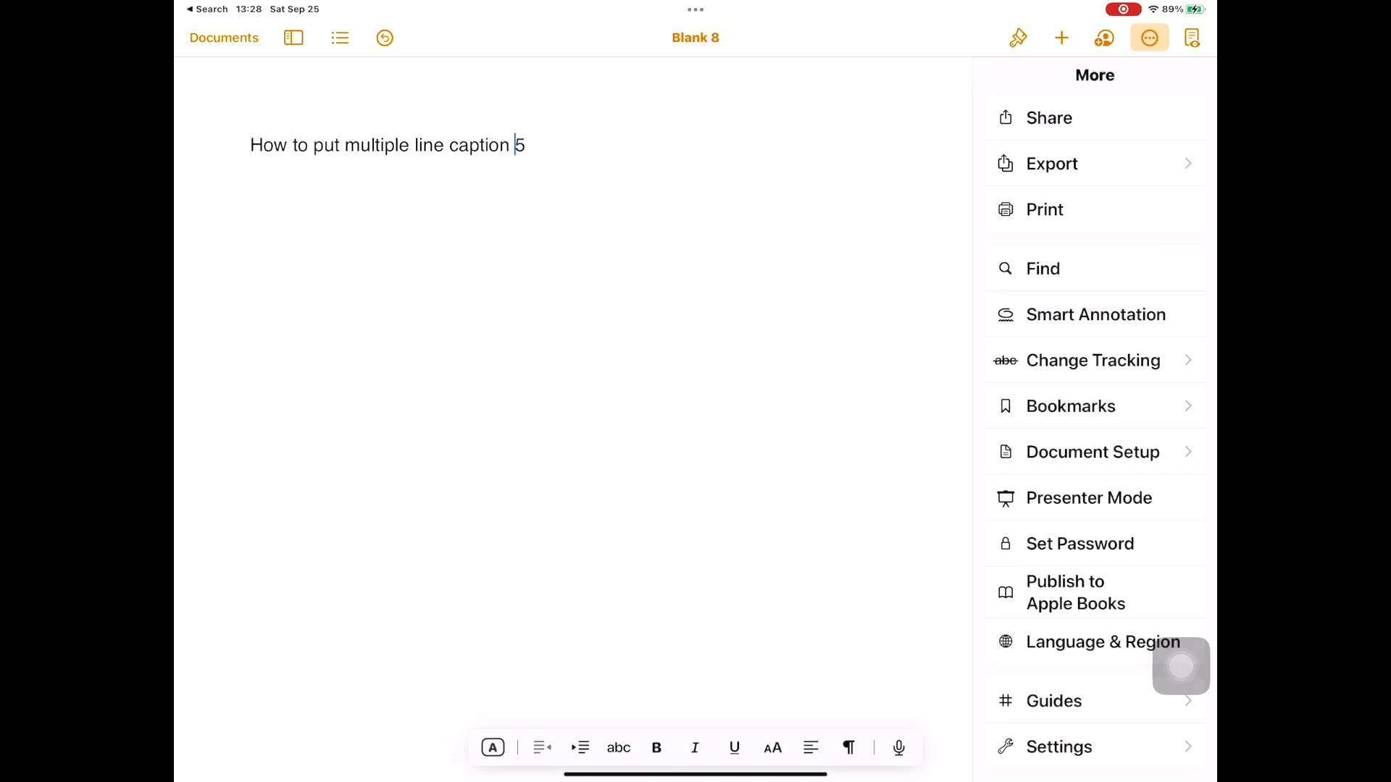
pyautogui.write('on iPad OS1')
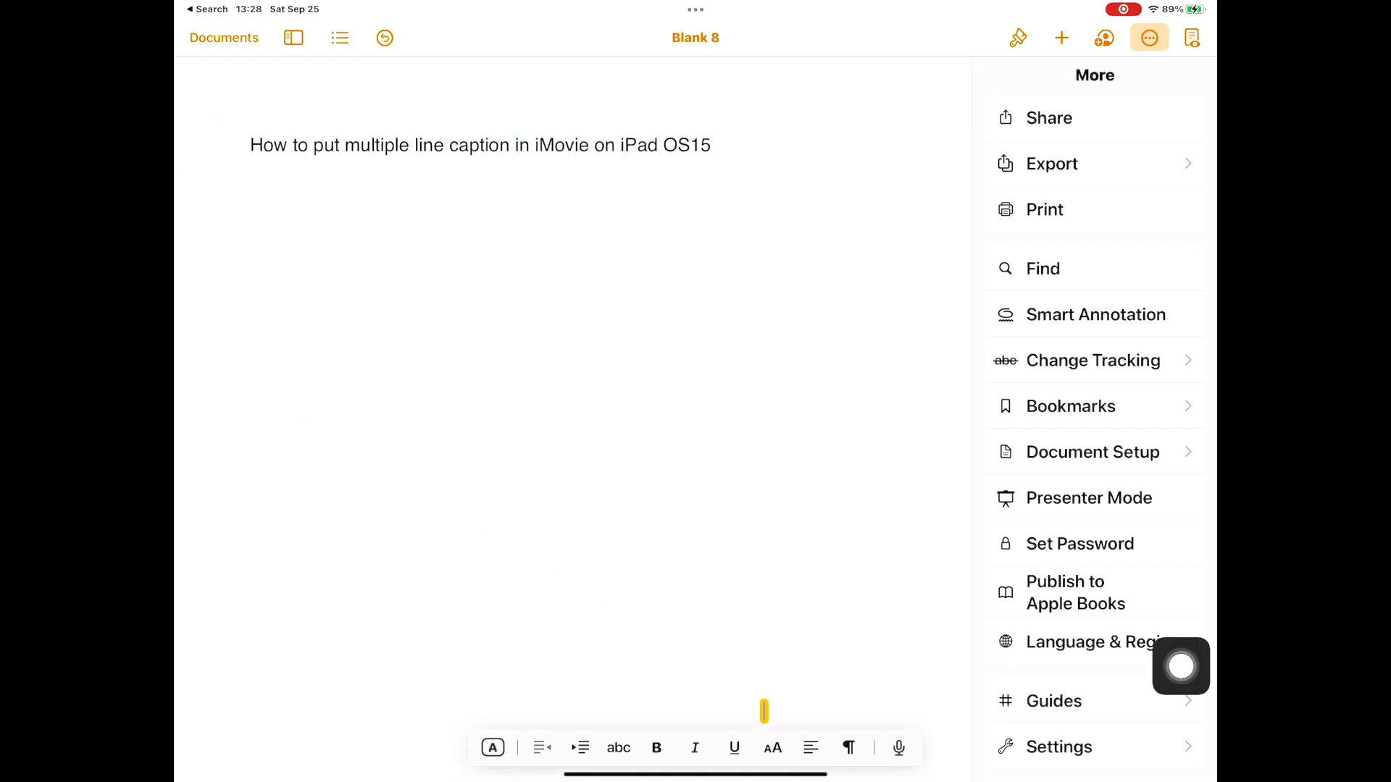
pyautogui.click(848, 748)
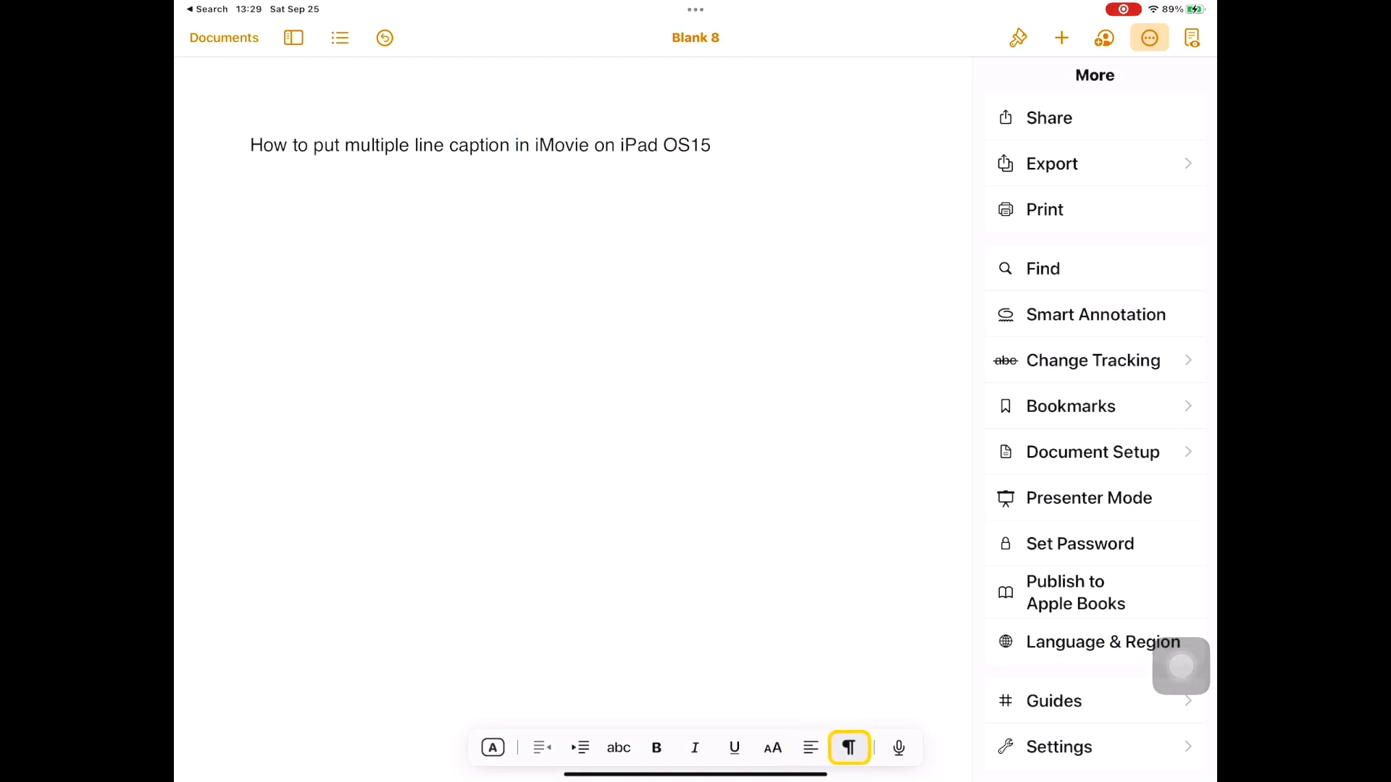
# Add a Line Break after 'caption' from the ¶ breaks menu
pyautogui.click(849, 749)
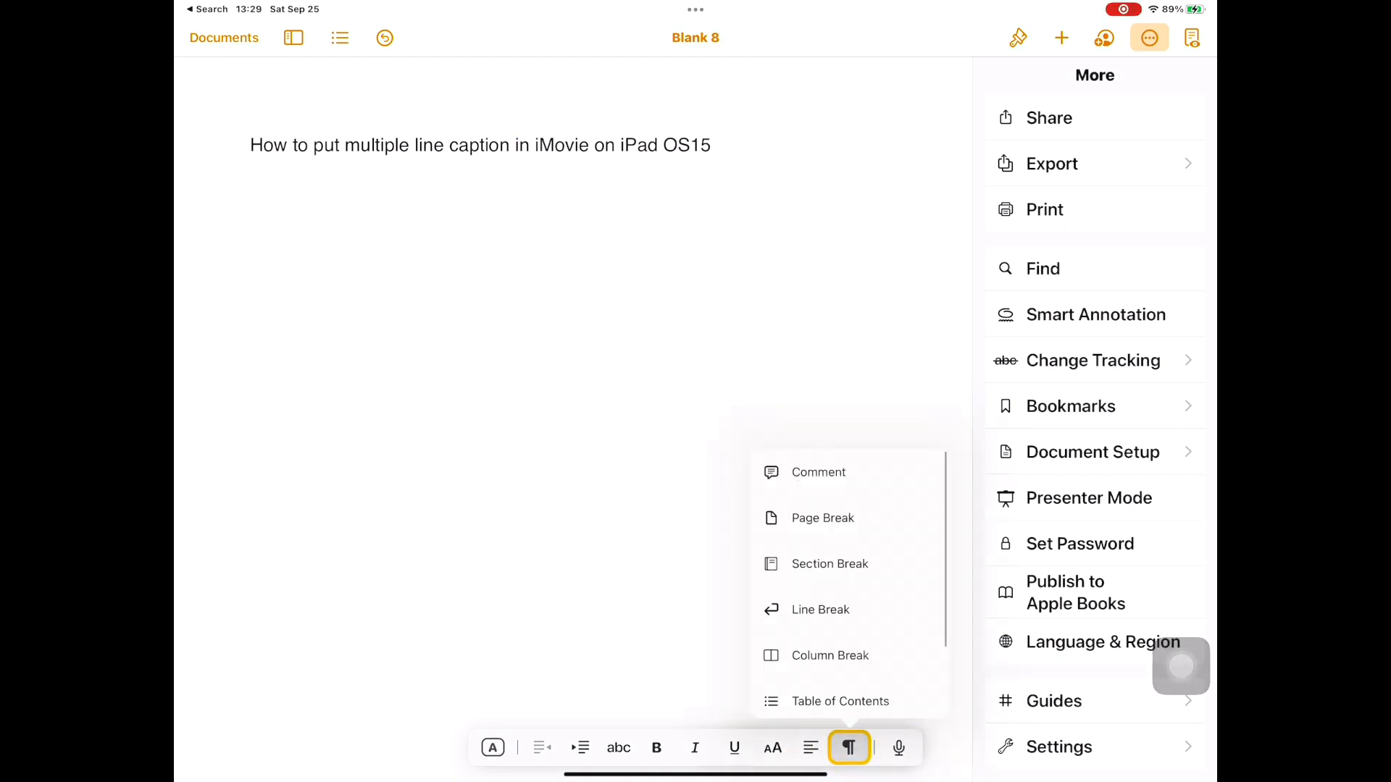
pyautogui.click(820, 610)
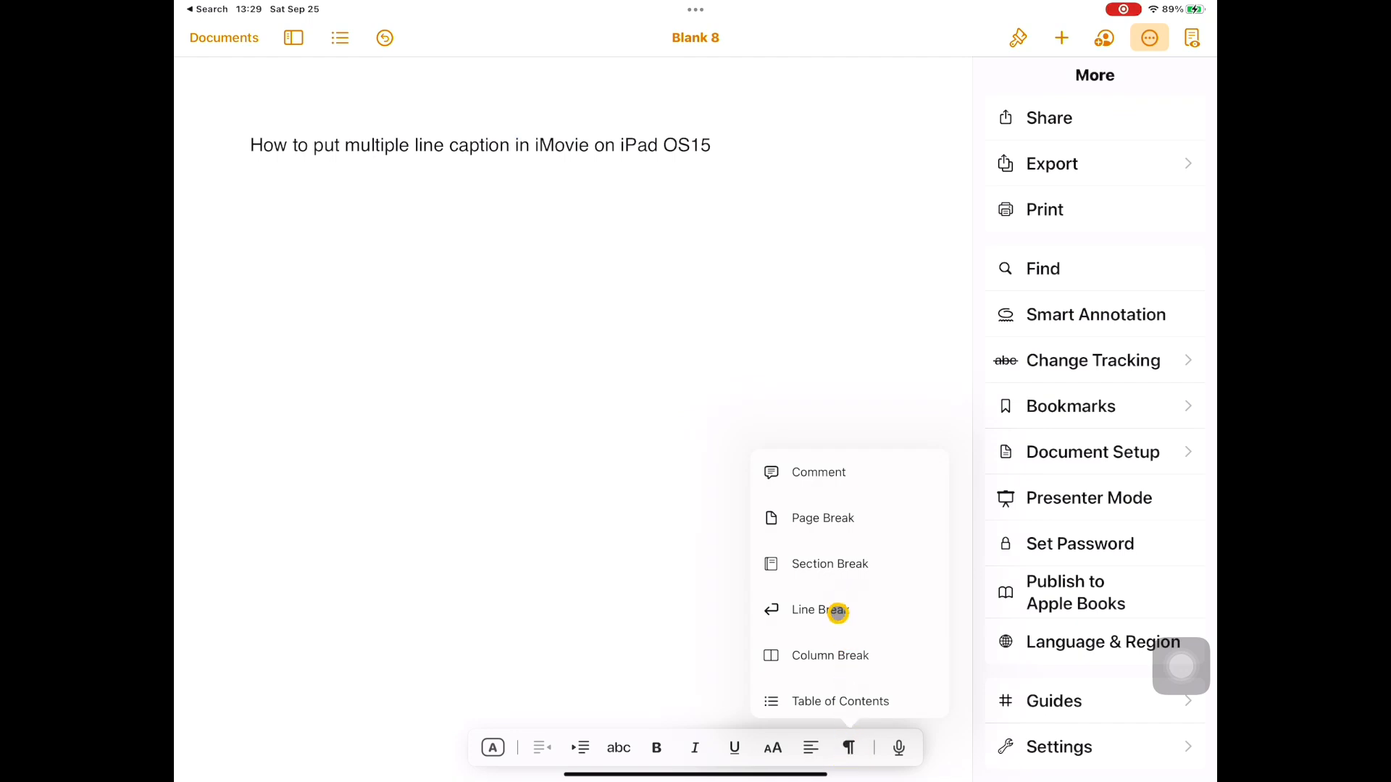
pyautogui.click(818, 610)
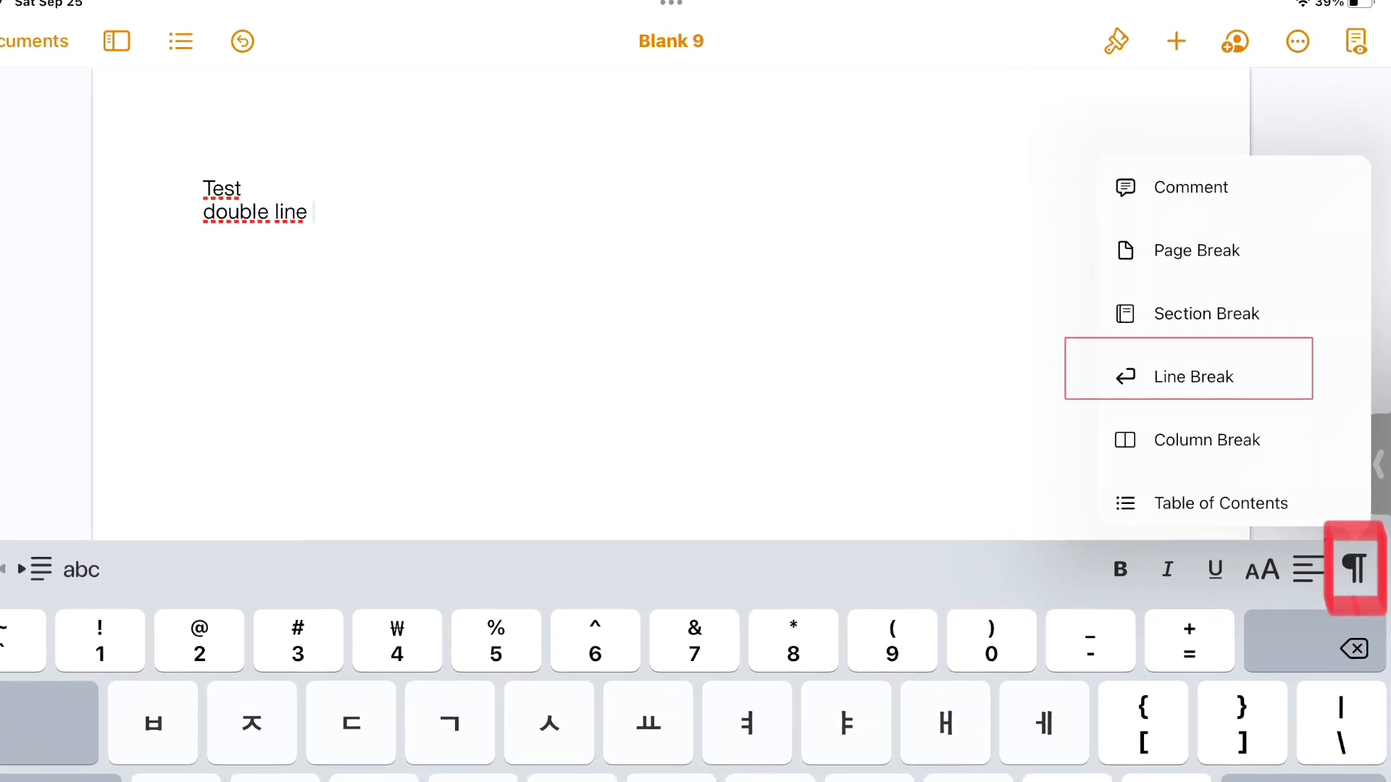
pyautogui.click(1296, 40)
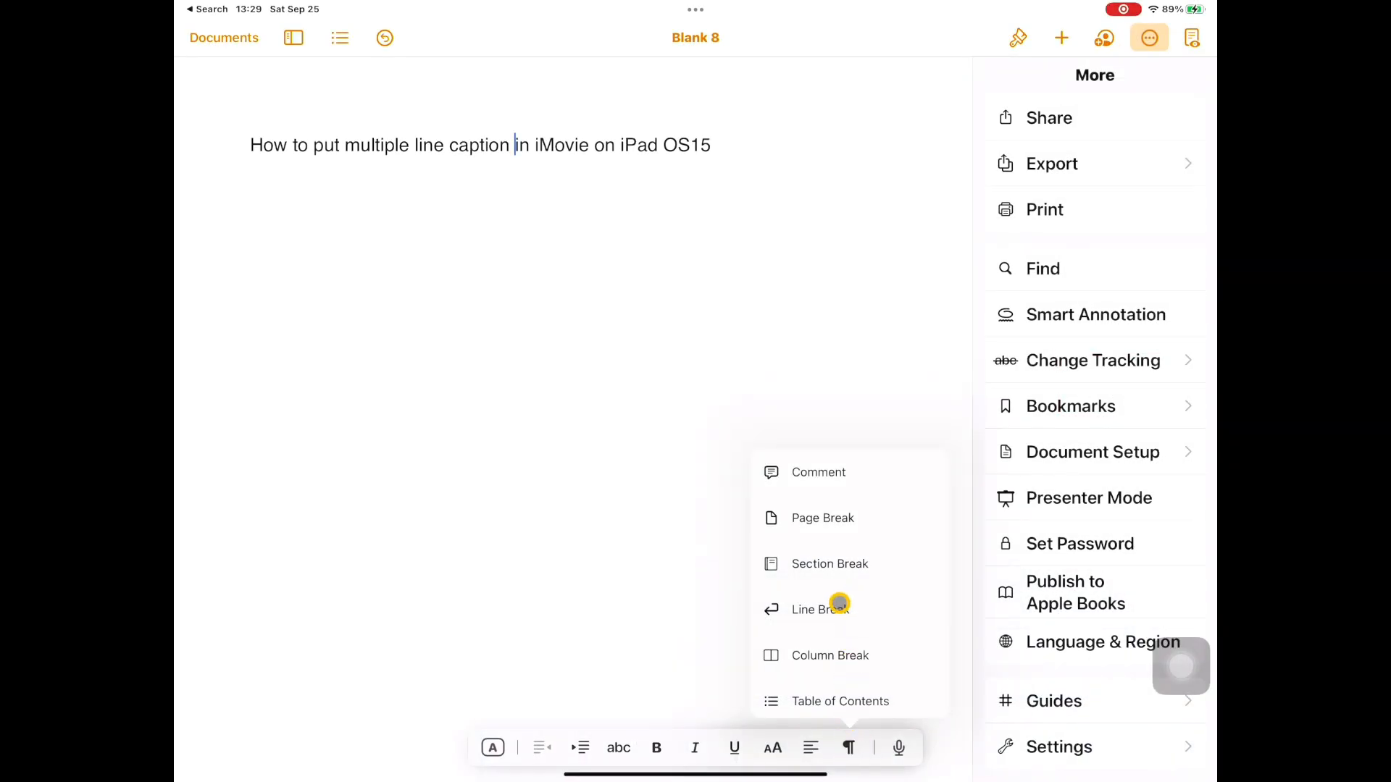
pyautogui.click(827, 610)
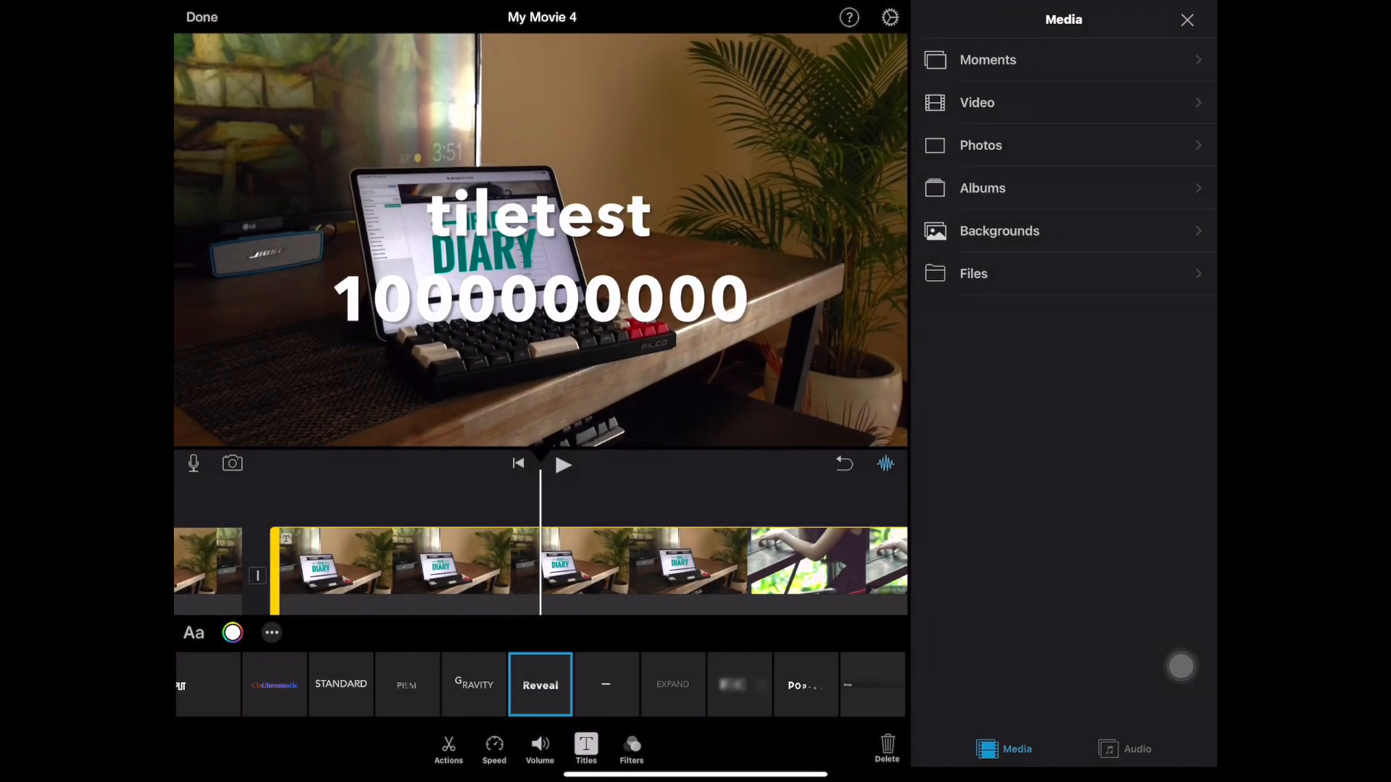
# Select the two-line 'tiletest / 100000000' title to show Edit, Reset and Delete
pyautogui.click(540, 225)
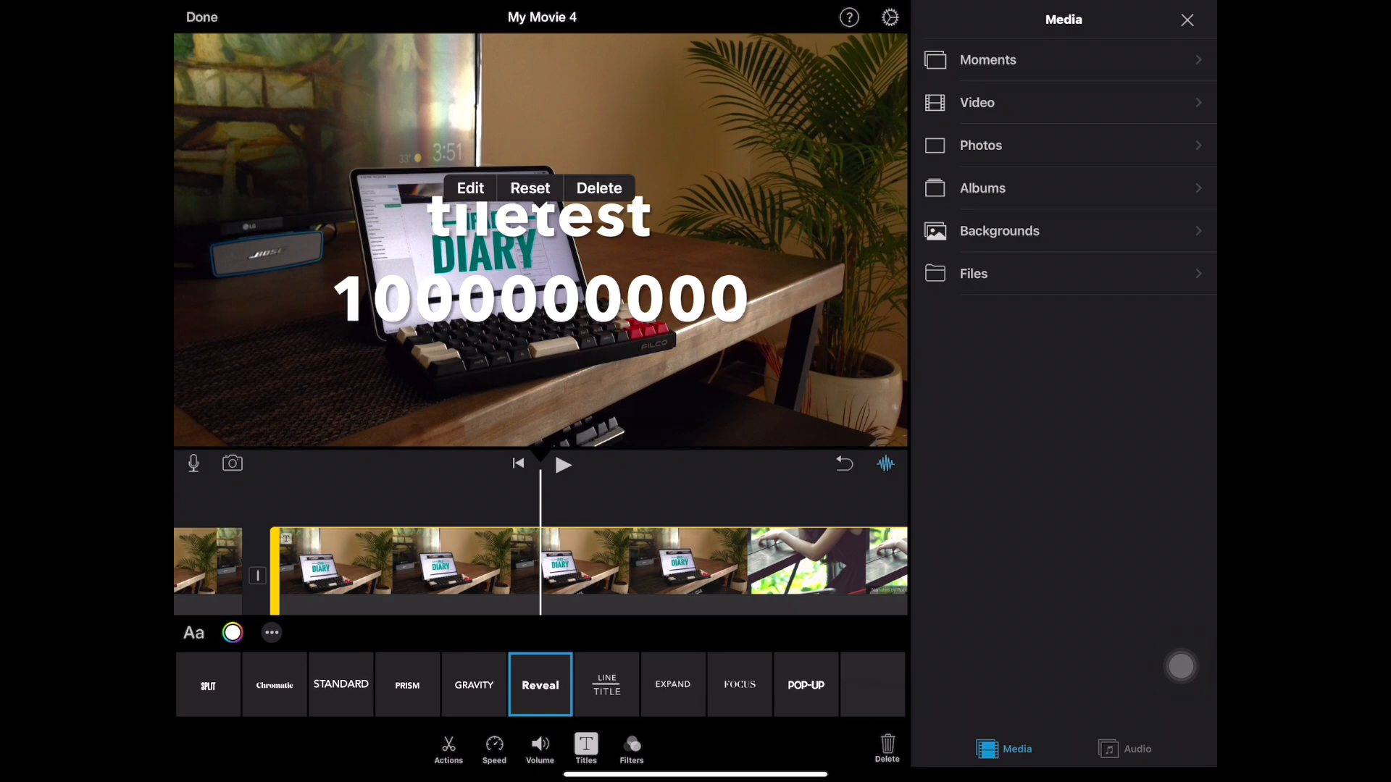